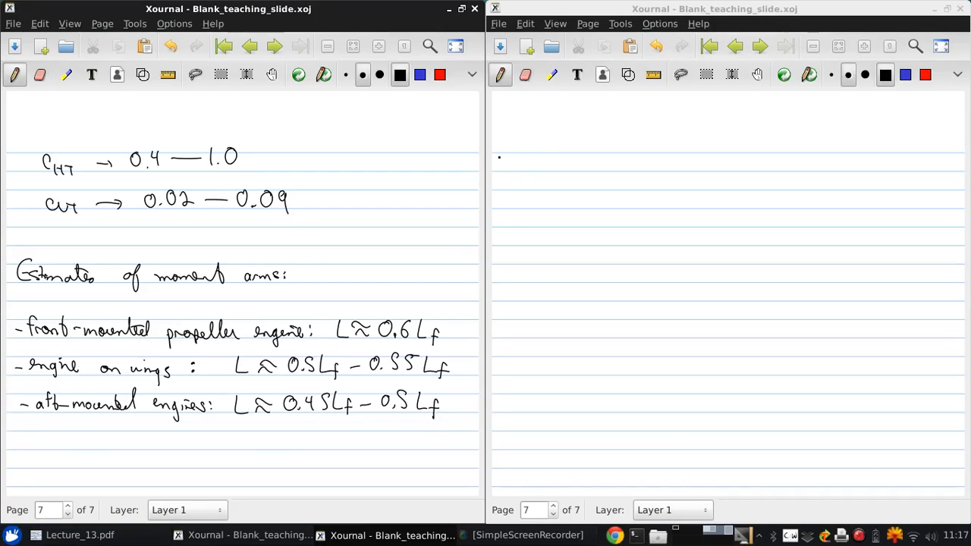
Handwrite and underline the heading 'Control Surface Sizing'.
left_click_drag(501, 164, 565, 164)
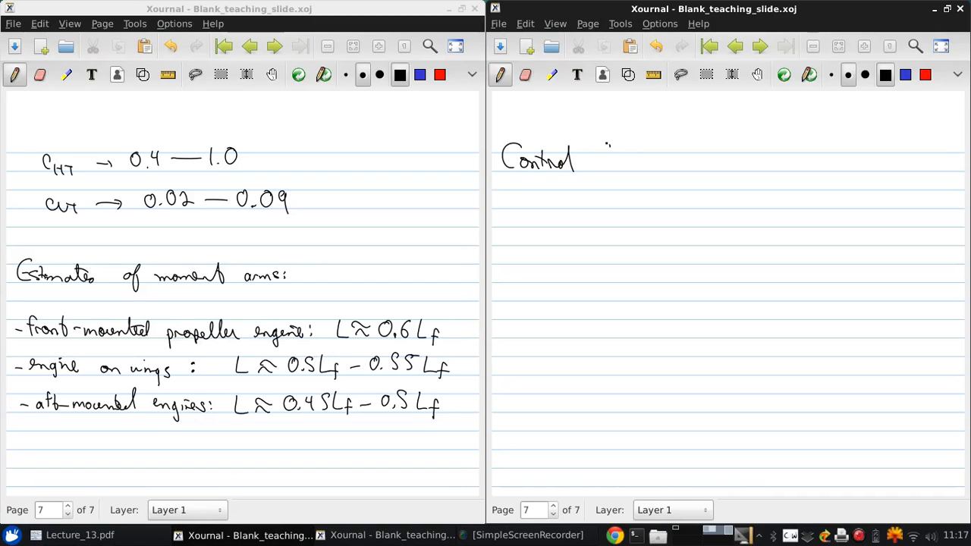
left_click_drag(589, 160, 667, 160)
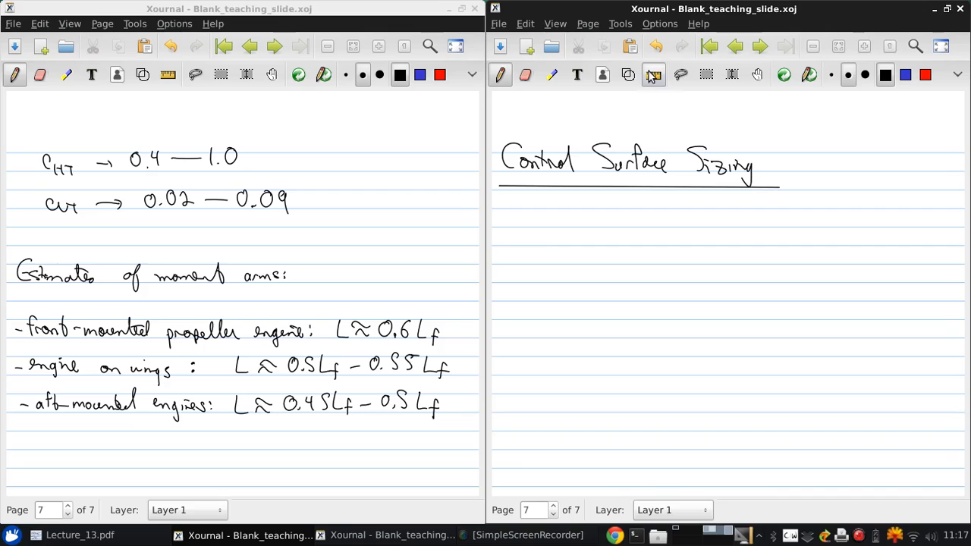
left_click(619, 111)
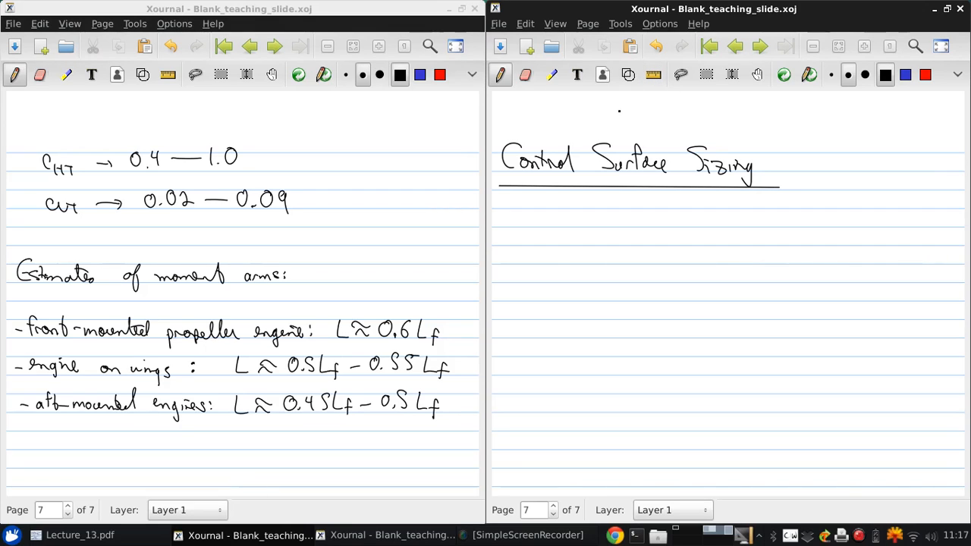
List the primary surfaces: ailerons (roll), elevator (pitch), rudder (yaw), then write 'Ailerons:'.
left_click_drag(523, 211, 522, 228)
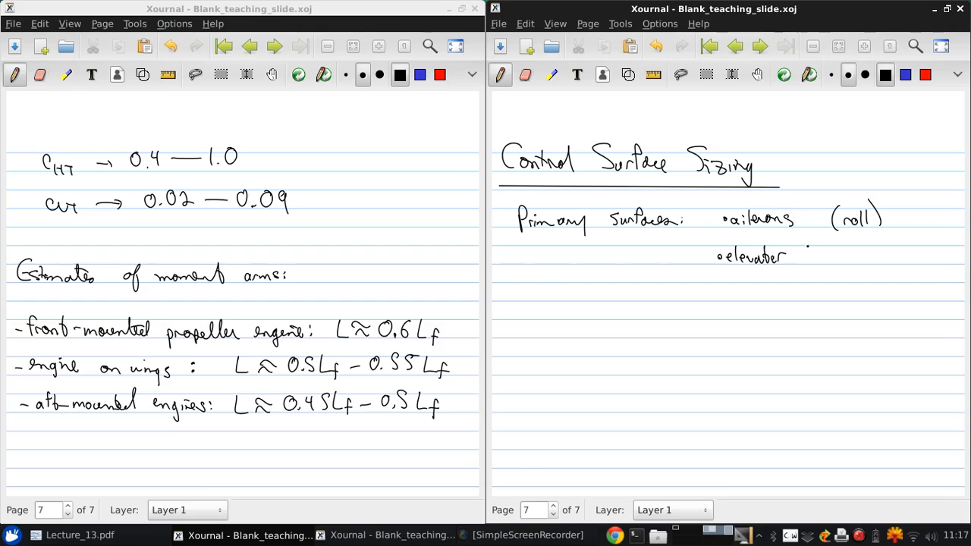
type("(pitch")
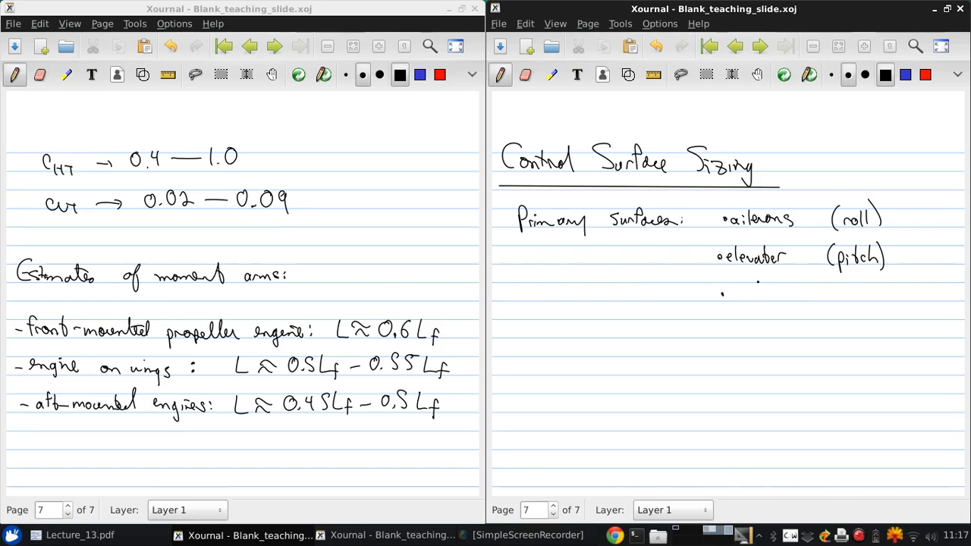
type("rudder (yaw")
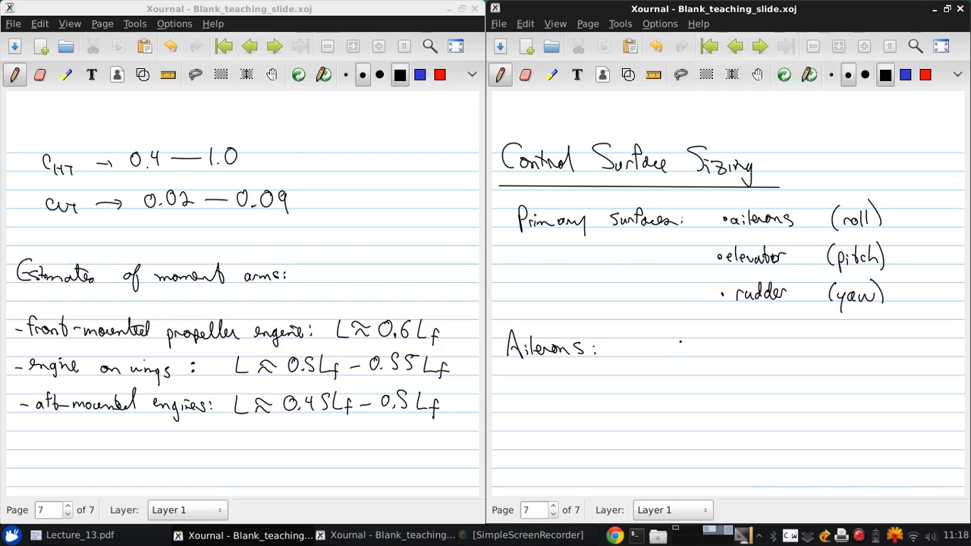
Write '- typically extend from ~50% to ~90% span on wings' beside 'Ailerons:'.
left_click_drag(652, 349, 706, 349)
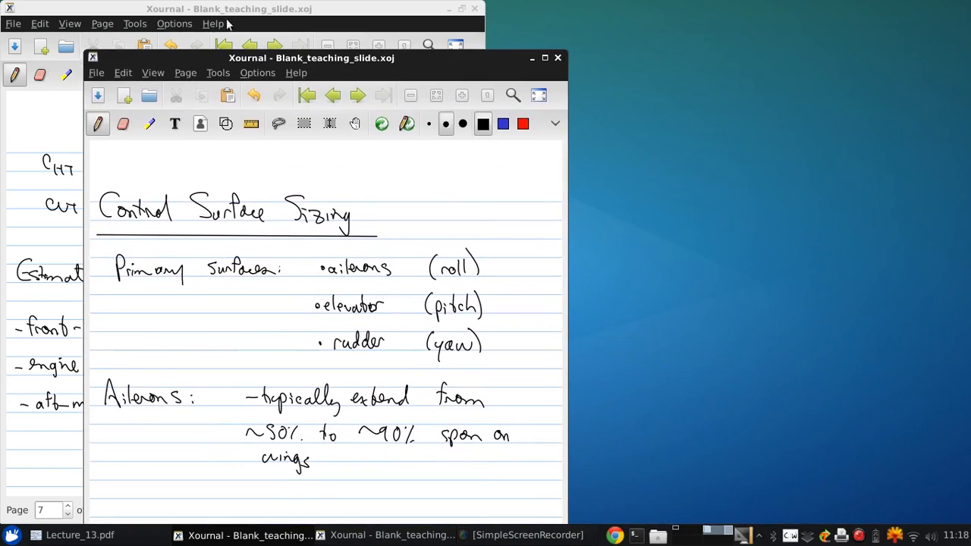
Add a new page and draw the vertical and horizontal graph axes.
left_click(589, 24)
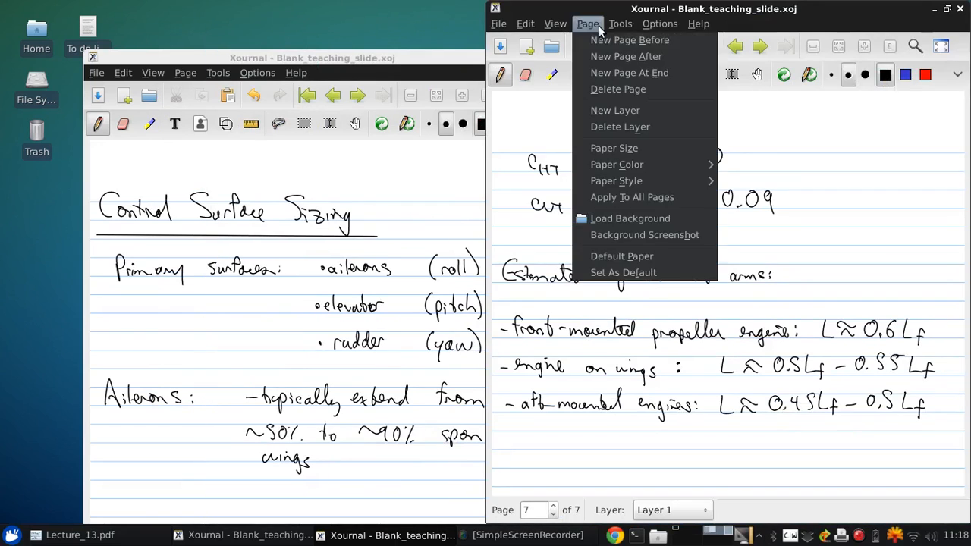
left_click(625, 56)
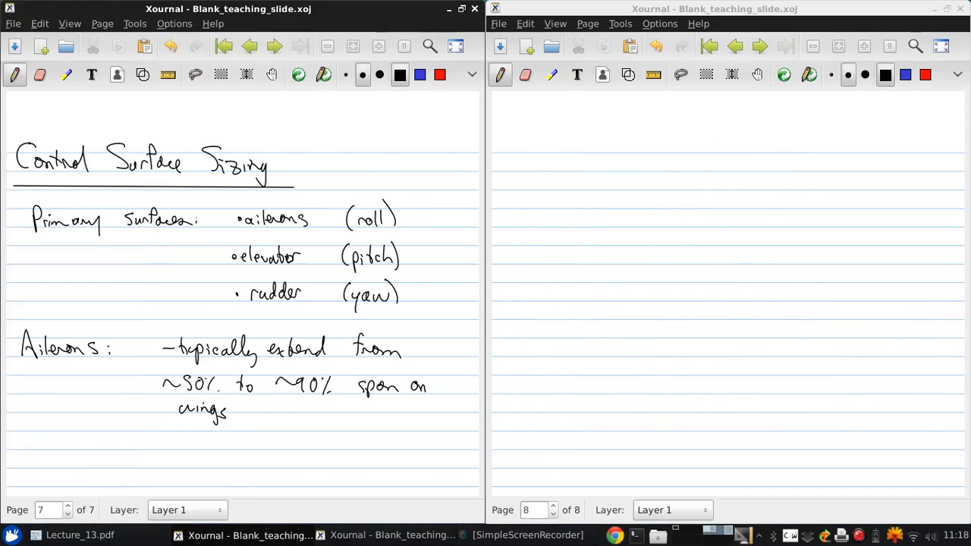
left_click_drag(546, 155, 559, 306)
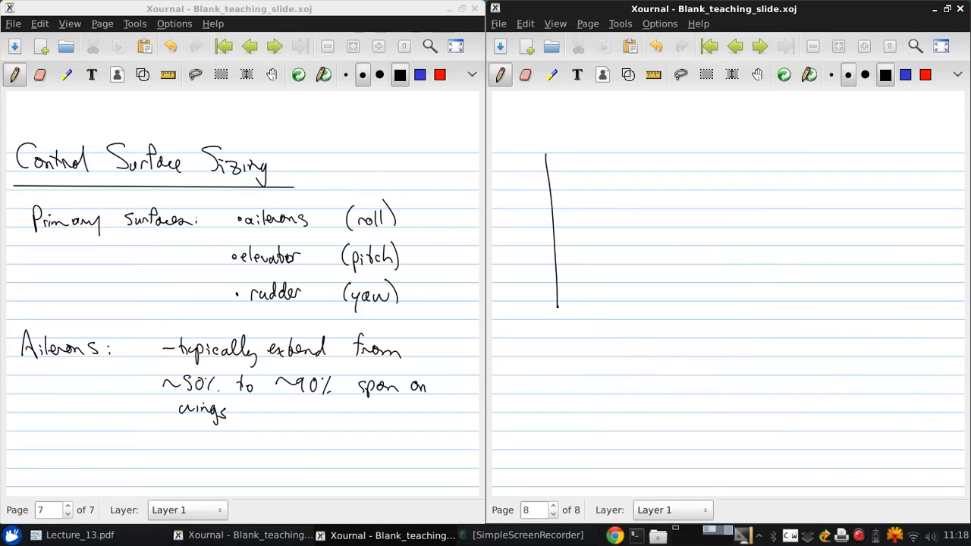
left_click_drag(558, 319, 801, 327)
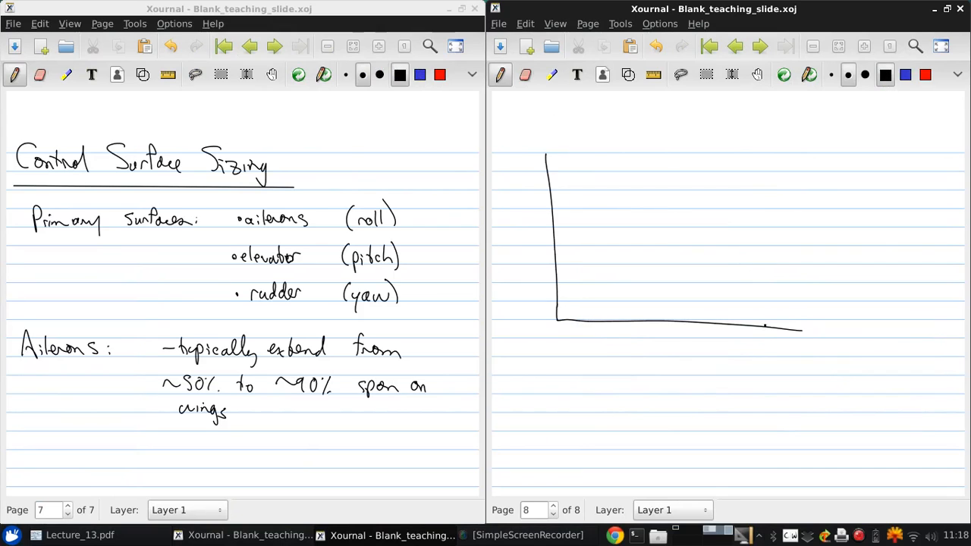
Label the axes aileron chord/wing chord and total aileron span/wing span, with 0.1 and 0.35 ticks.
left_click(626, 356)
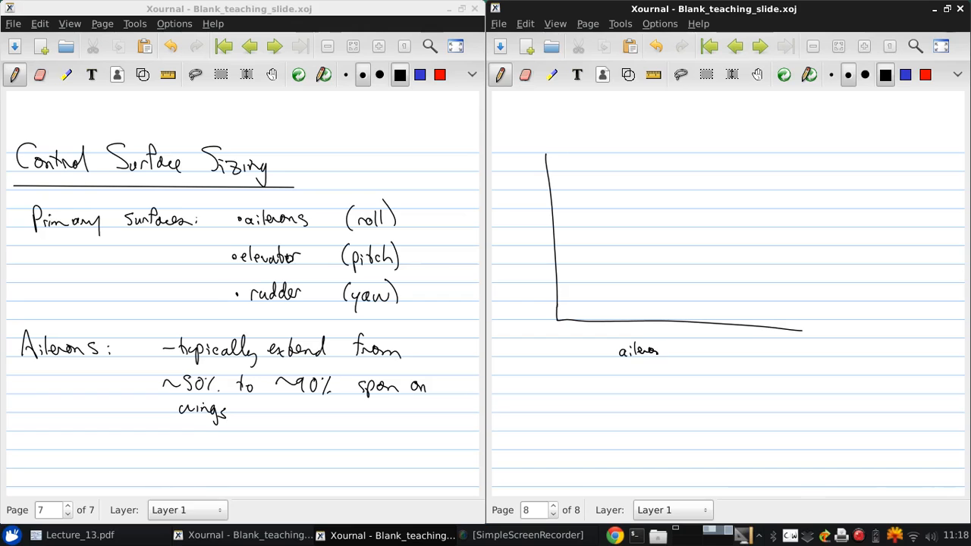
type("chord")
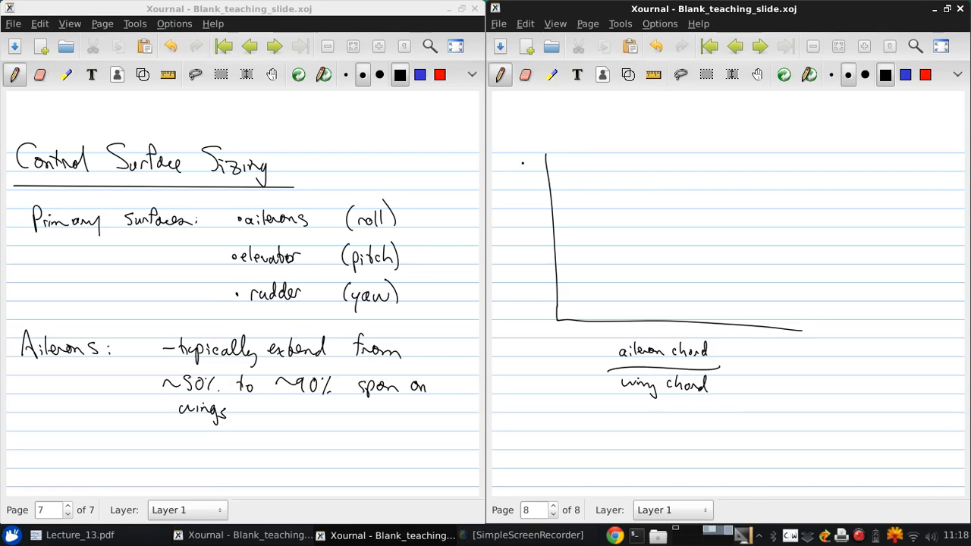
left_click(508, 164)
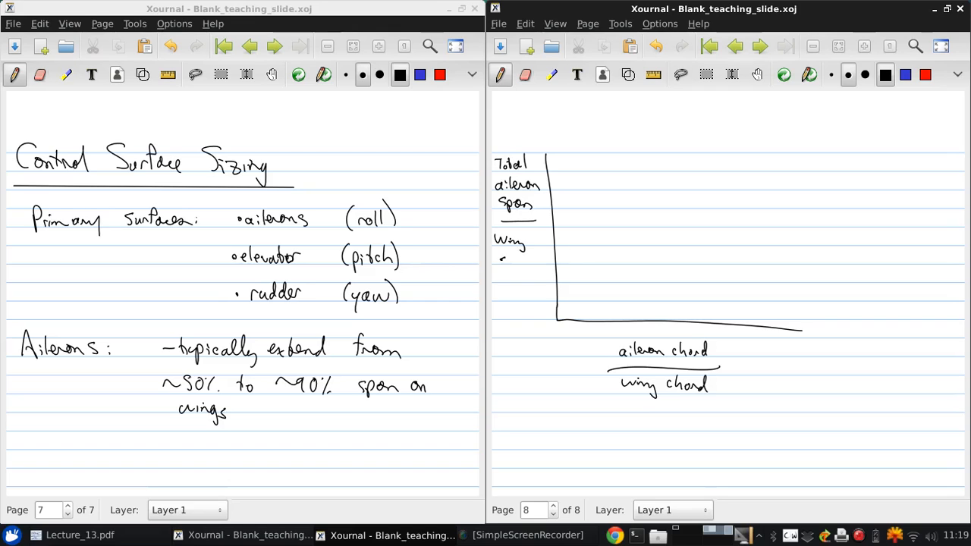
type("span")
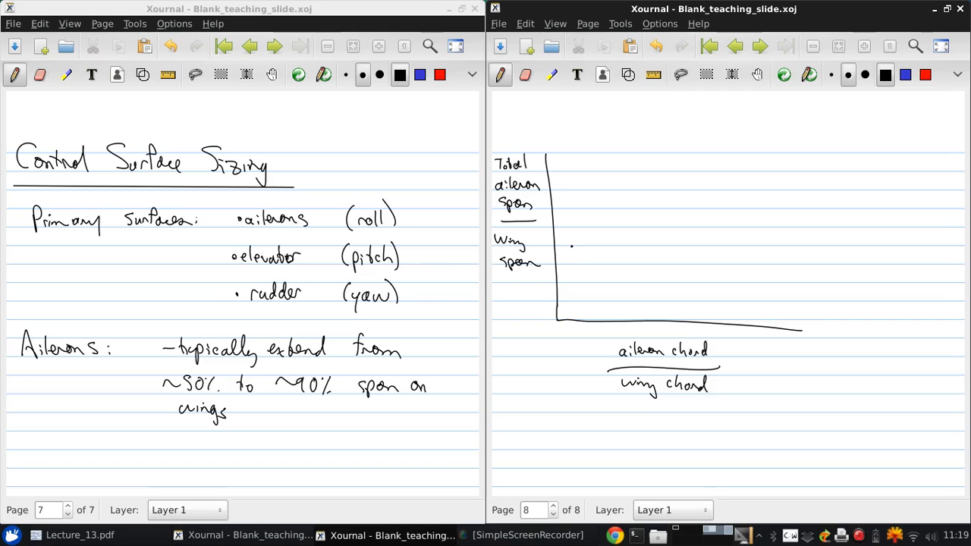
left_click(545, 164)
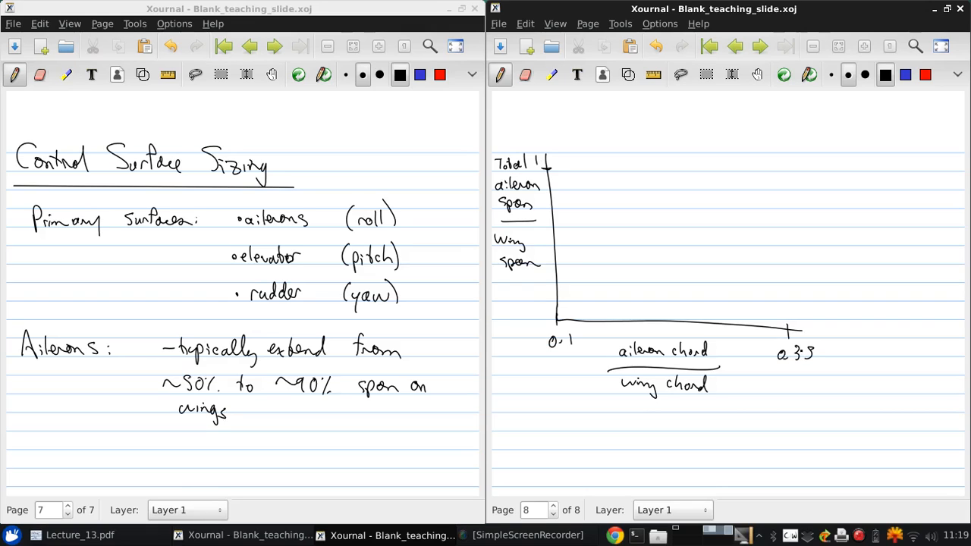
Draw the decreasing curve on the graph and an airplane outline with wings and tail beside it.
left_click(574, 195)
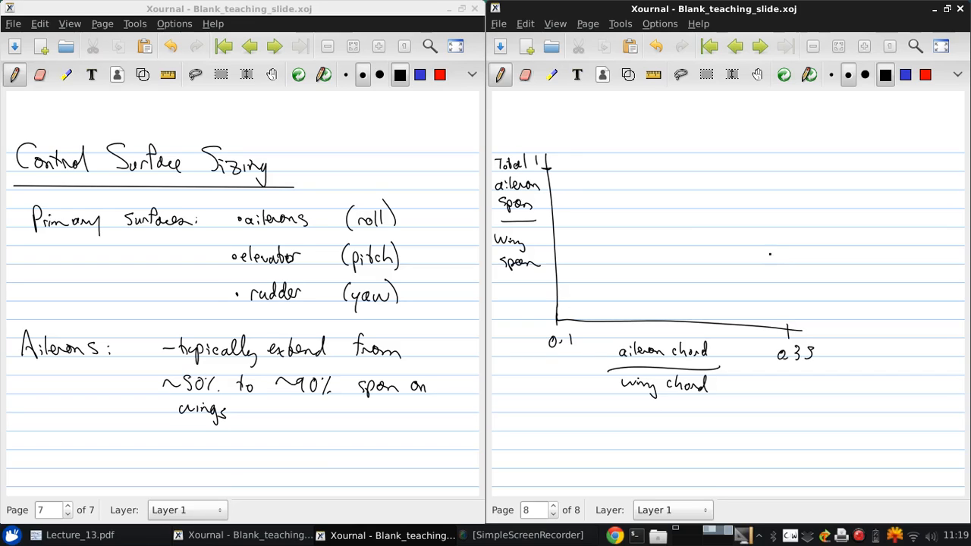
left_click_drag(631, 231, 786, 255)
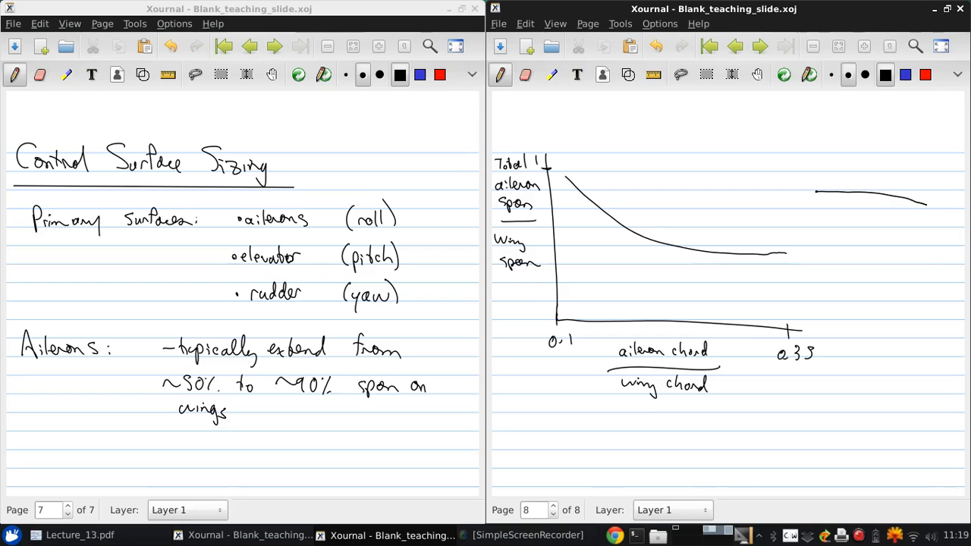
left_click_drag(816, 194, 933, 212)
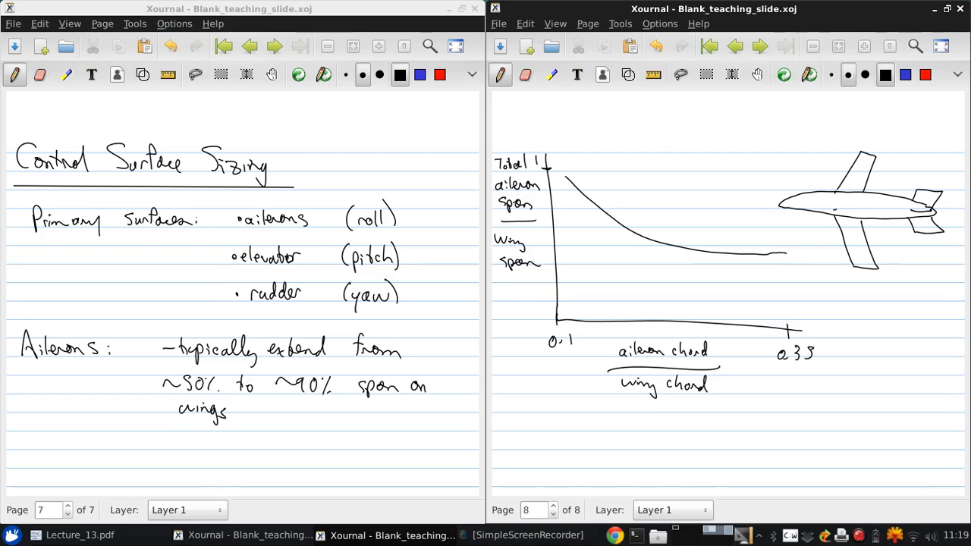
left_click(904, 75)
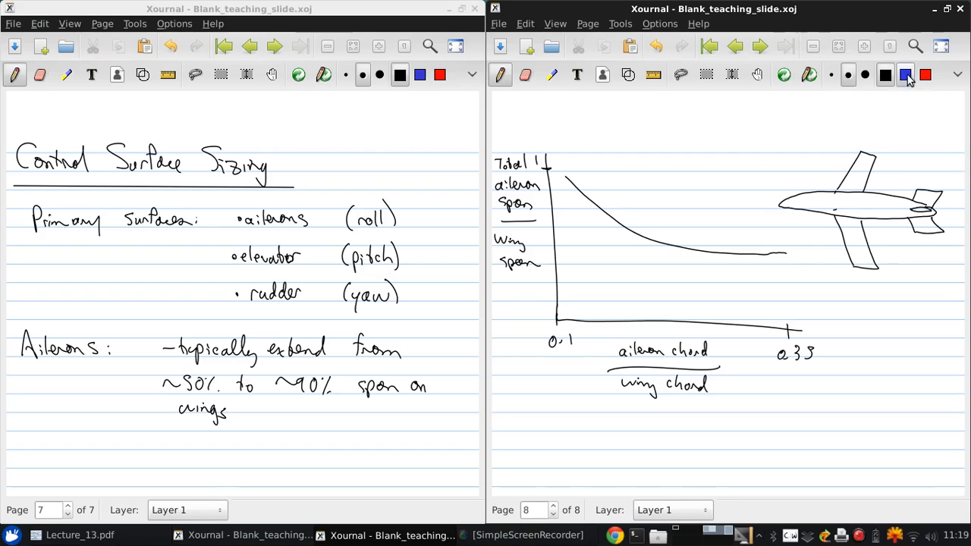
Shade the trailing-edge ailerons of both wings in blue.
left_click(905, 74)
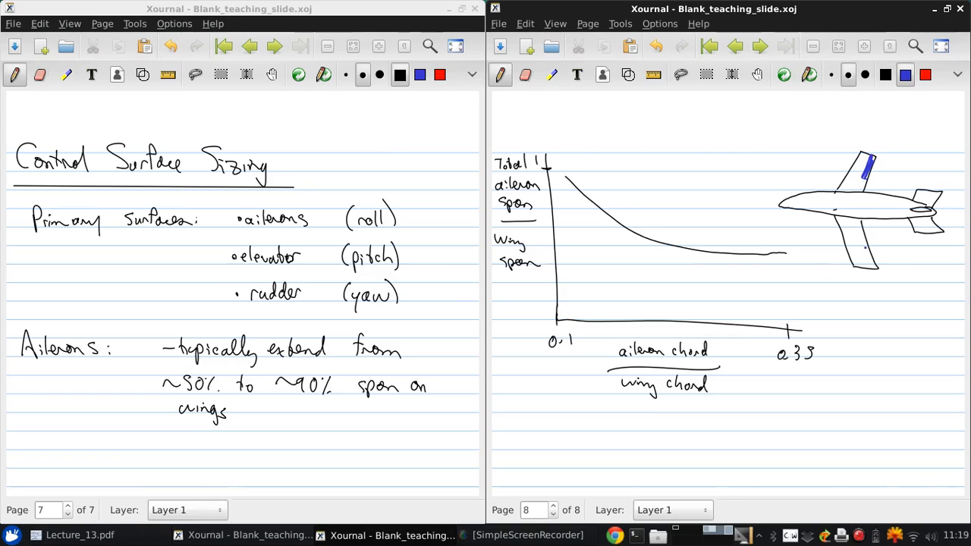
left_click_drag(857, 246, 872, 270)
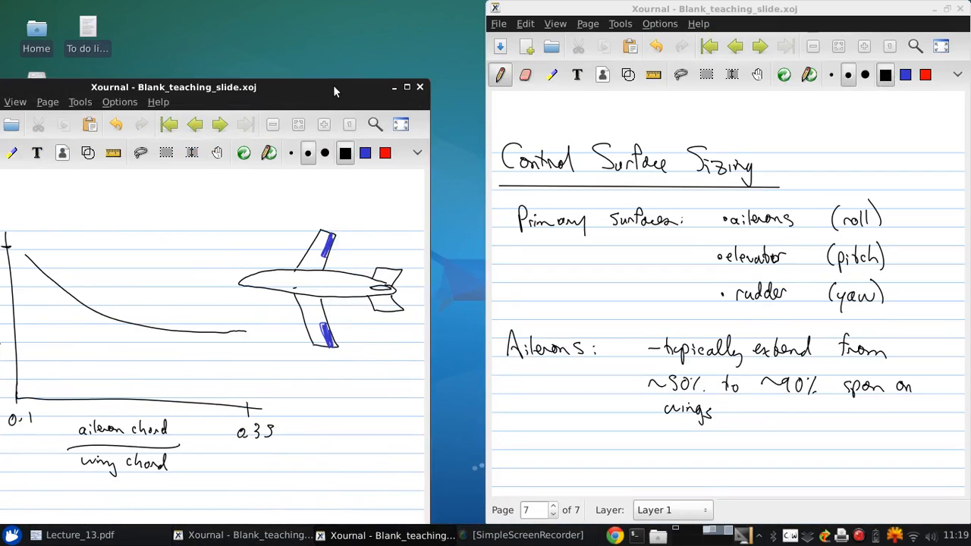
On the next page, write 'Rudder & Elevator:' and the note 'begin at fuselage side'.
left_click(619, 24)
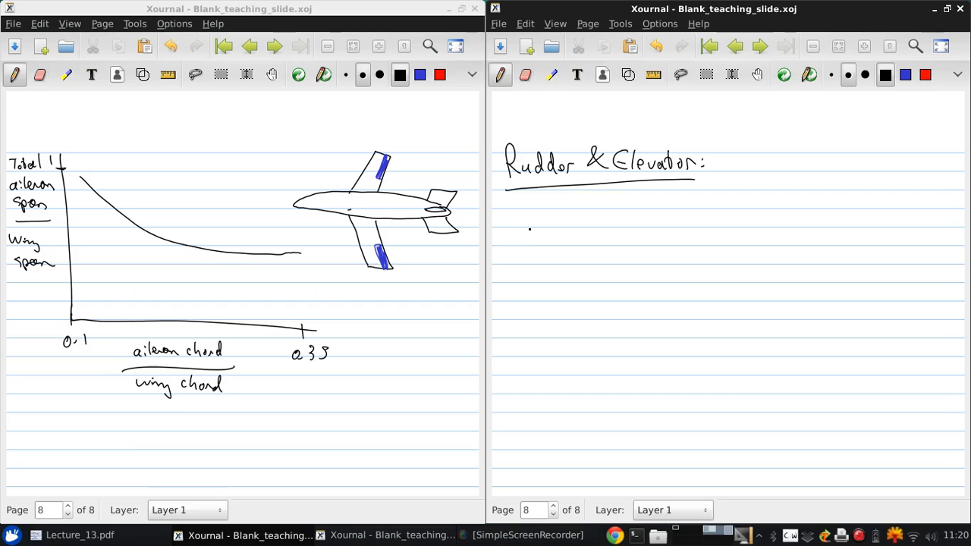
left_click_drag(524, 225, 565, 220)
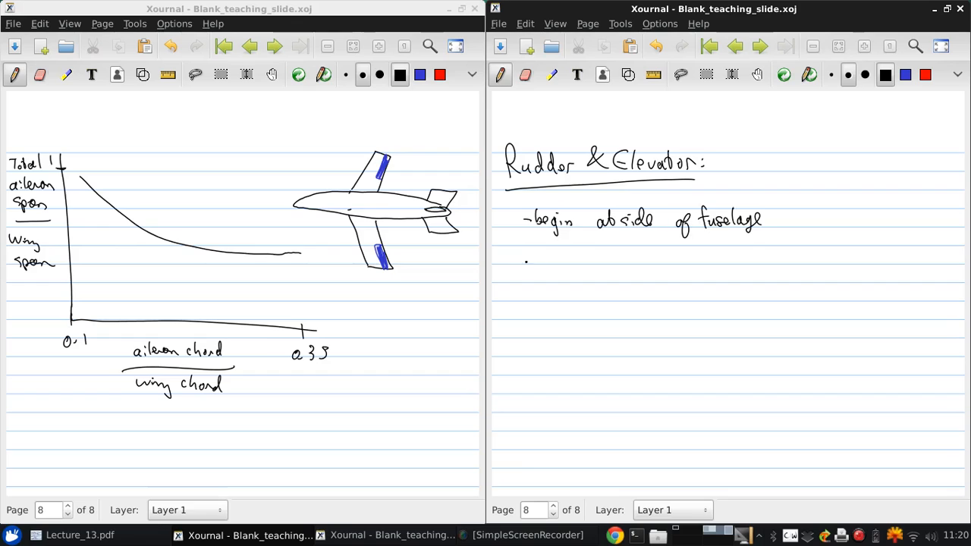
Write the notes 'extend to 90%–100% tail span' and 'chordwise extend 25–50%'.
left_click_drag(523, 258, 589, 258)
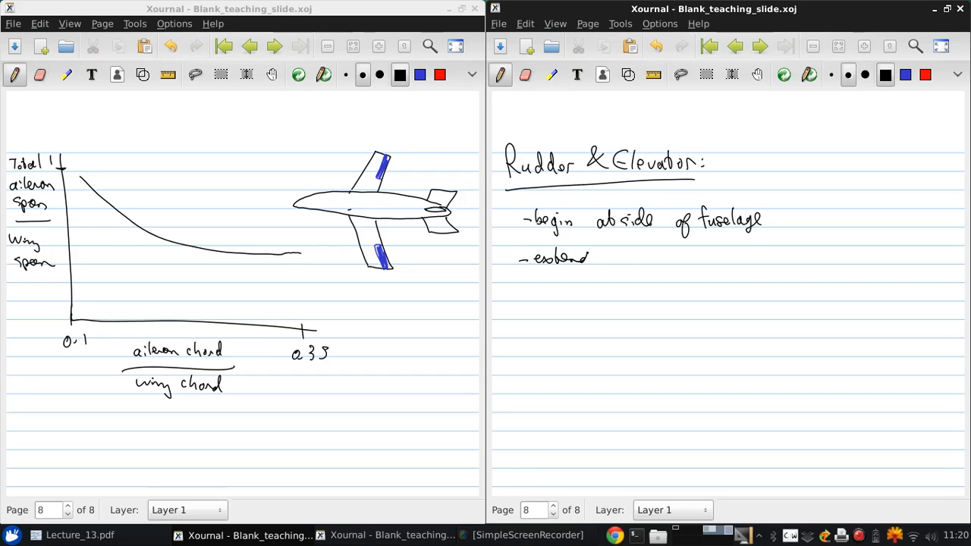
type("to 90% - 100% f")
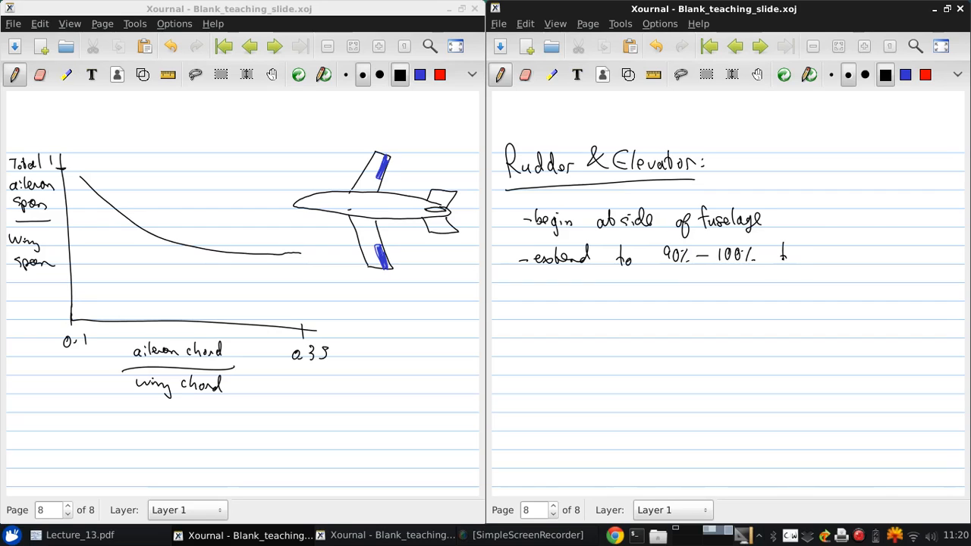
type("tail span")
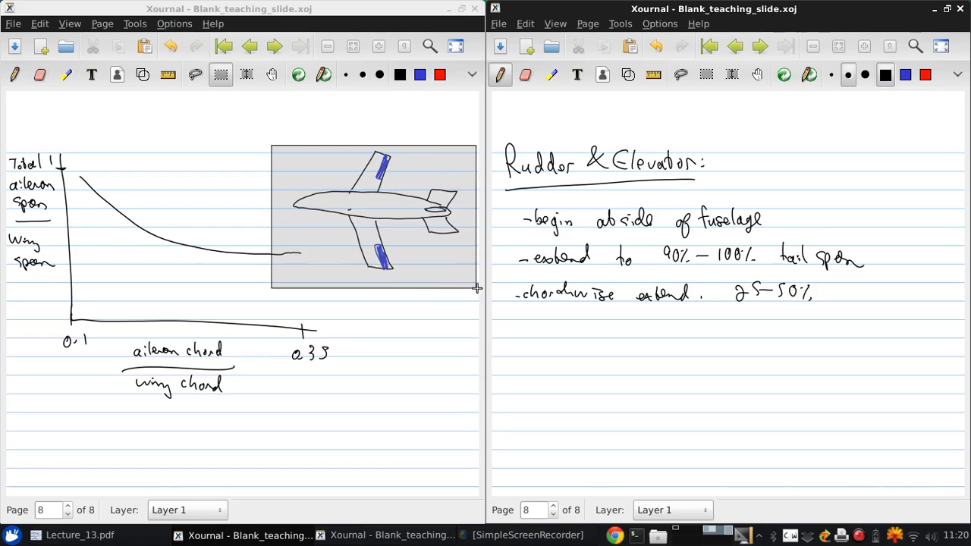
Paste a copy of the airplane sketch below the notes and shade its elevators red.
left_click(144, 46)
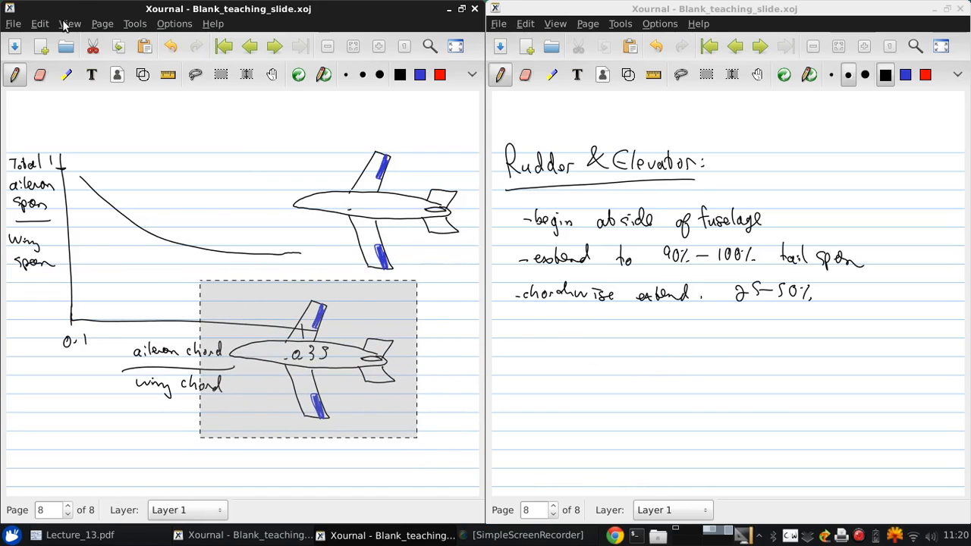
left_click(525, 25)
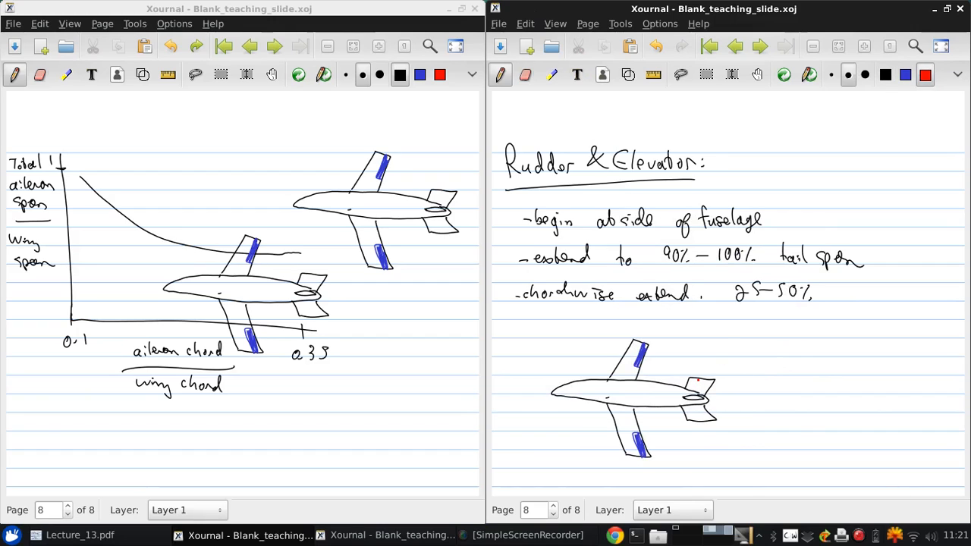
left_click_drag(700, 379, 691, 392)
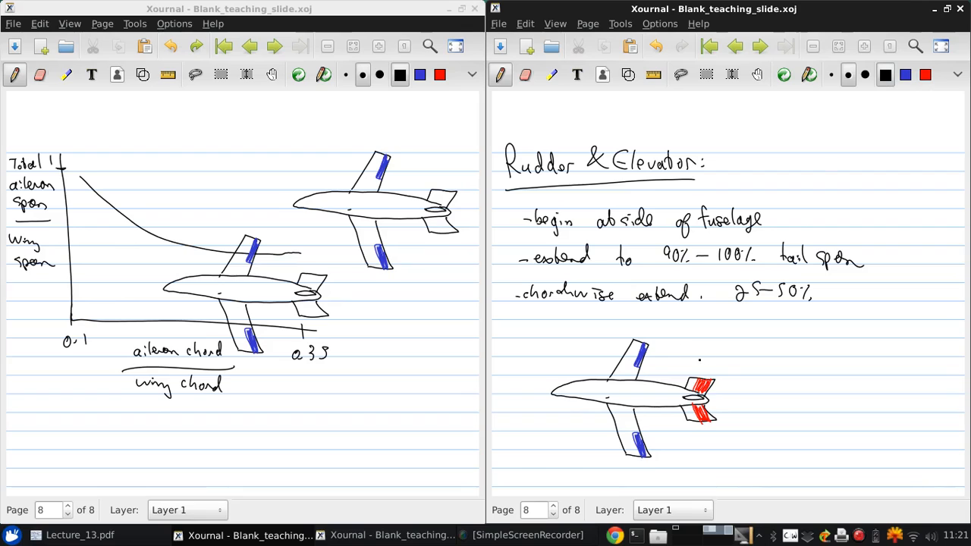
Draw a small vertical tail fin with a red rudder next to the airplane copy.
left_click_drag(665, 362, 711, 358)
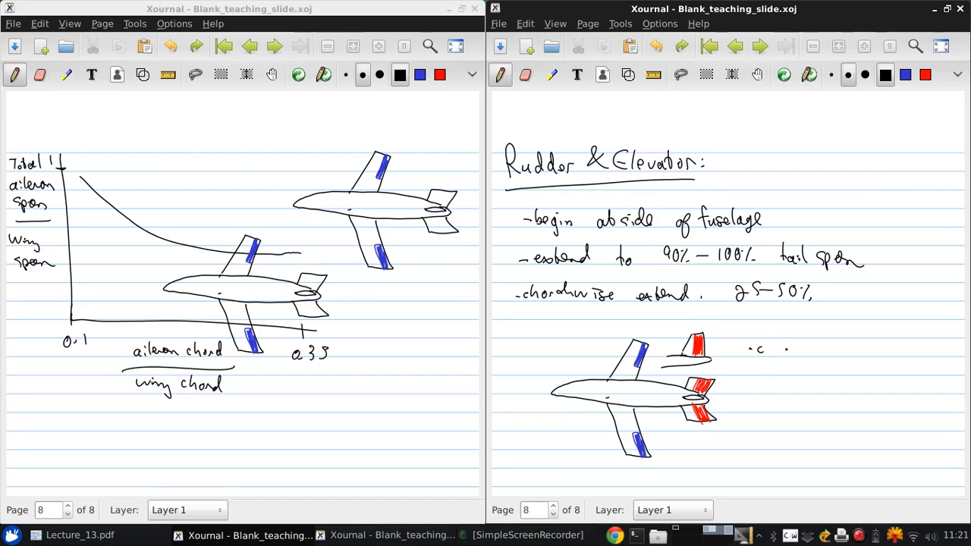
Write 'control surfaces usually tapered → maintain constant % chord along'.
type("contro")
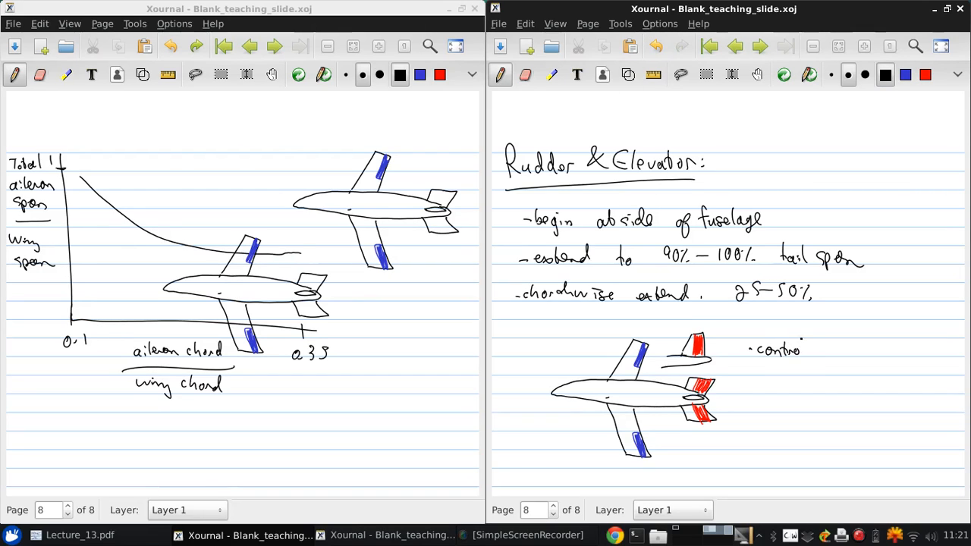
type("surfc")
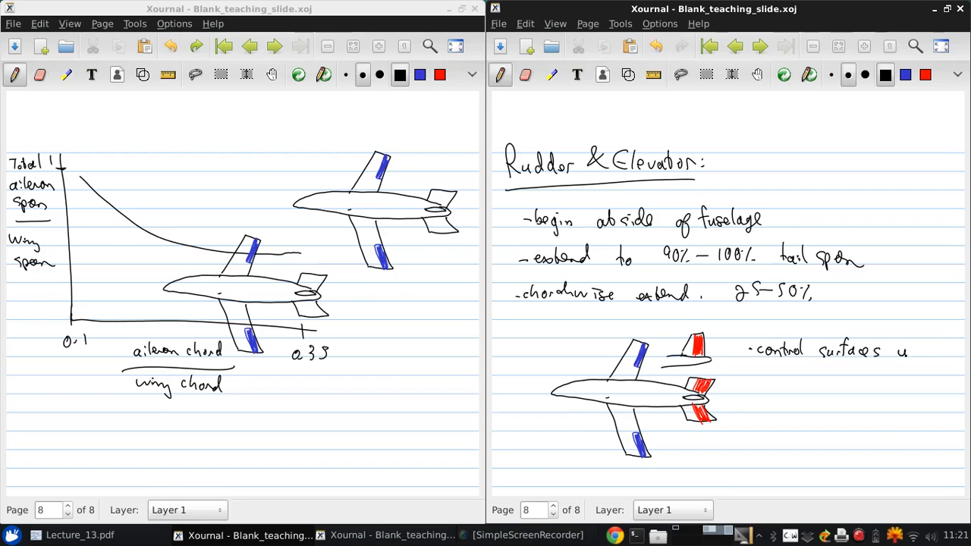
type("usually")
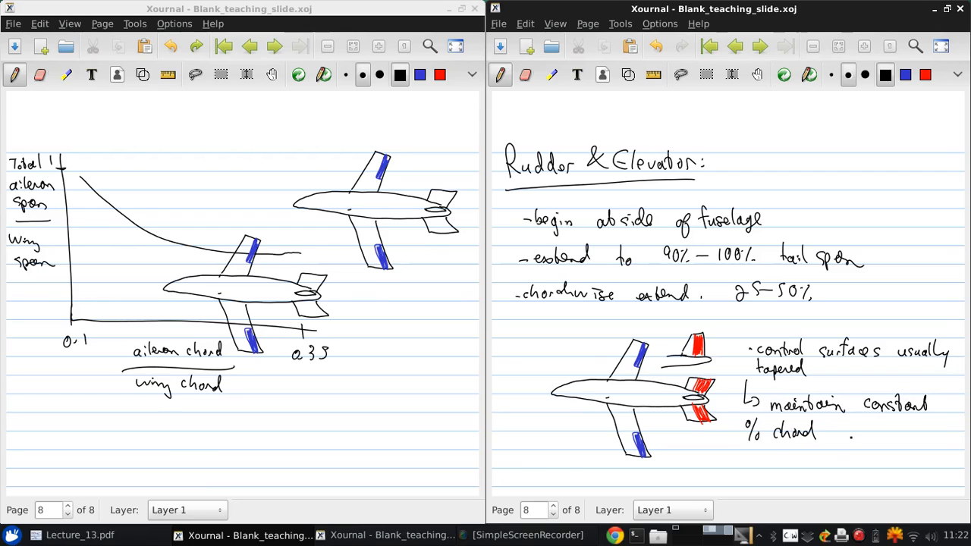
type("along")
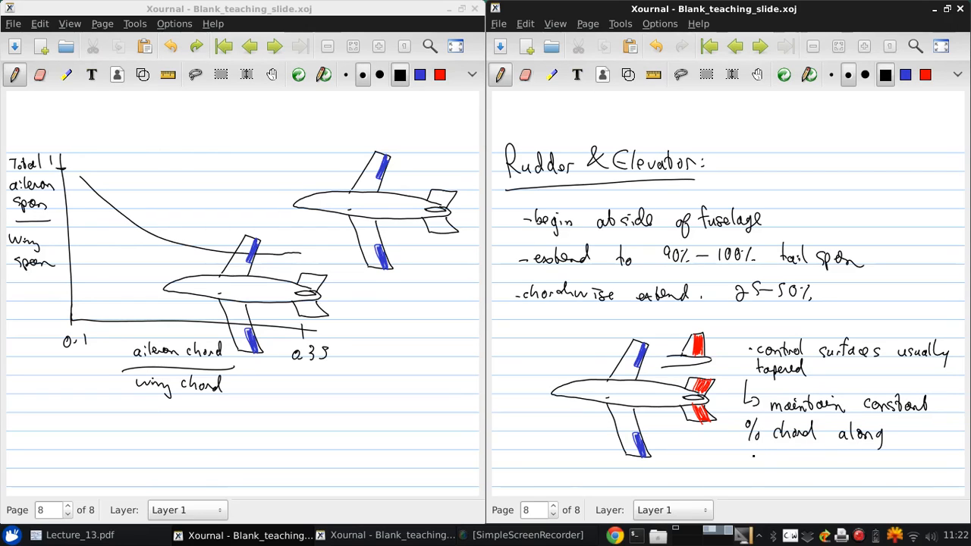